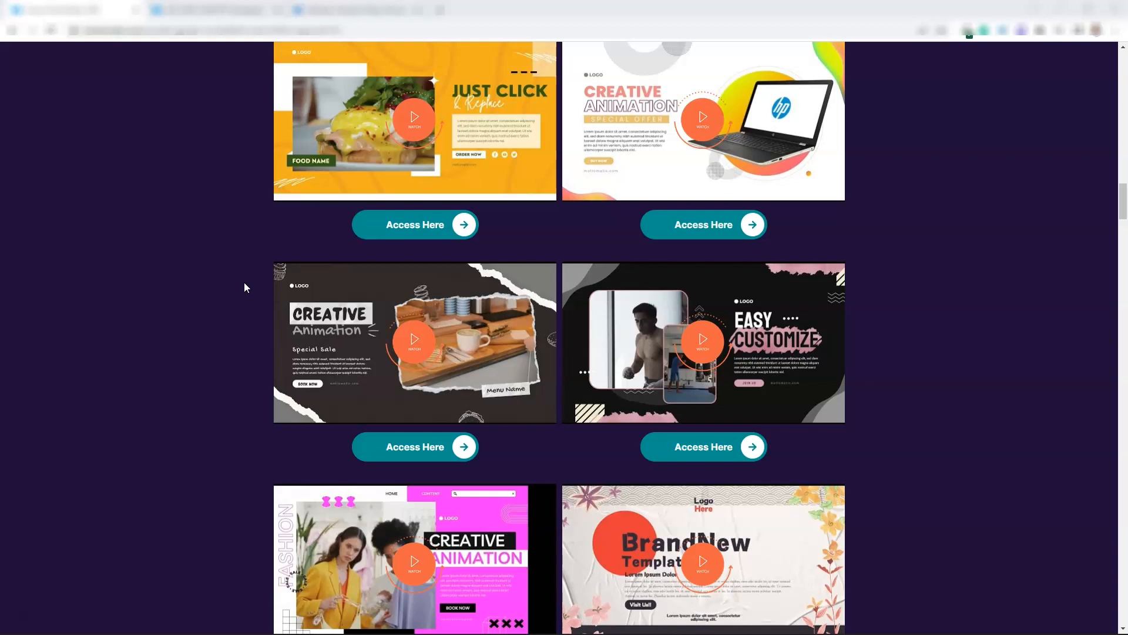
mouse_move(479, 341)
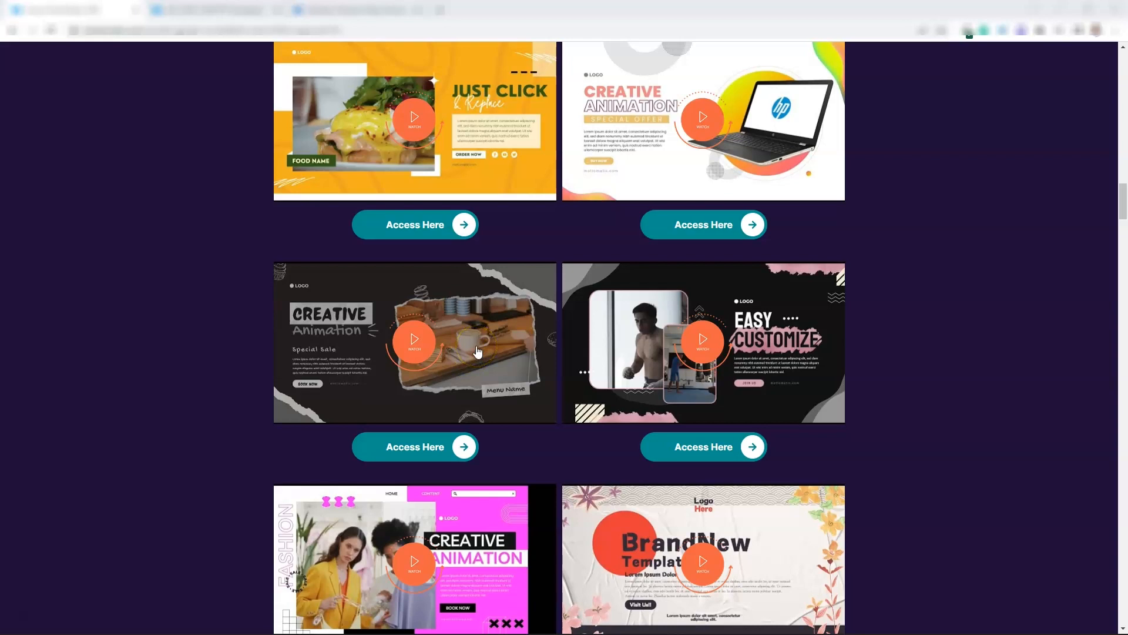
Open the shared Creative Studios Pro grand opening template and make an editable copy.
left_click(401, 461)
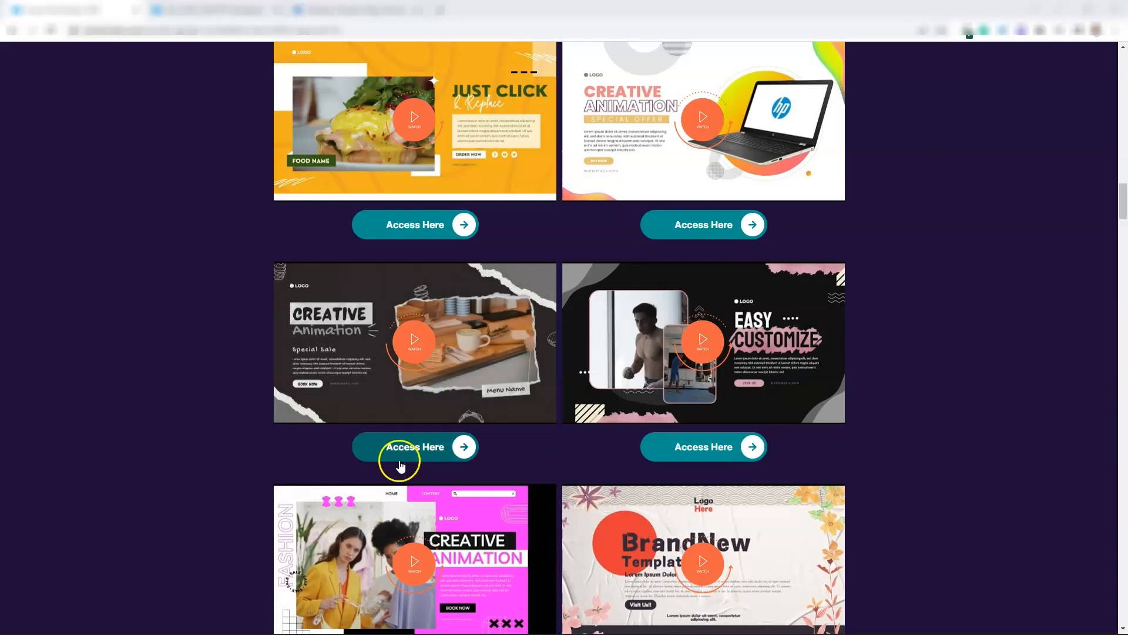
left_click(414, 447)
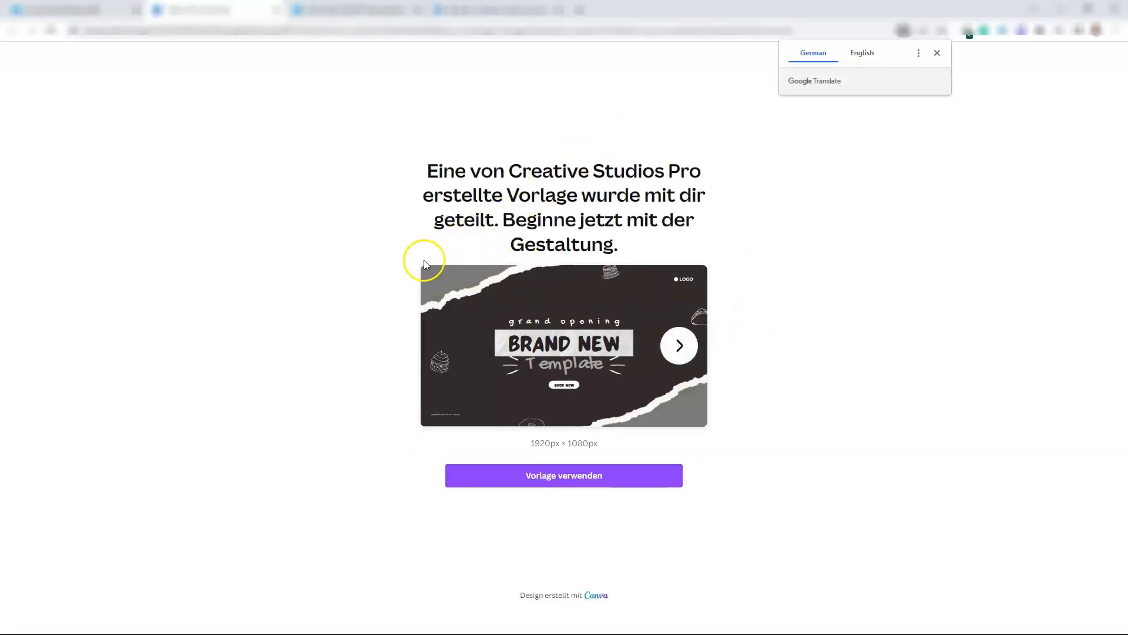
mouse_move(728, 339)
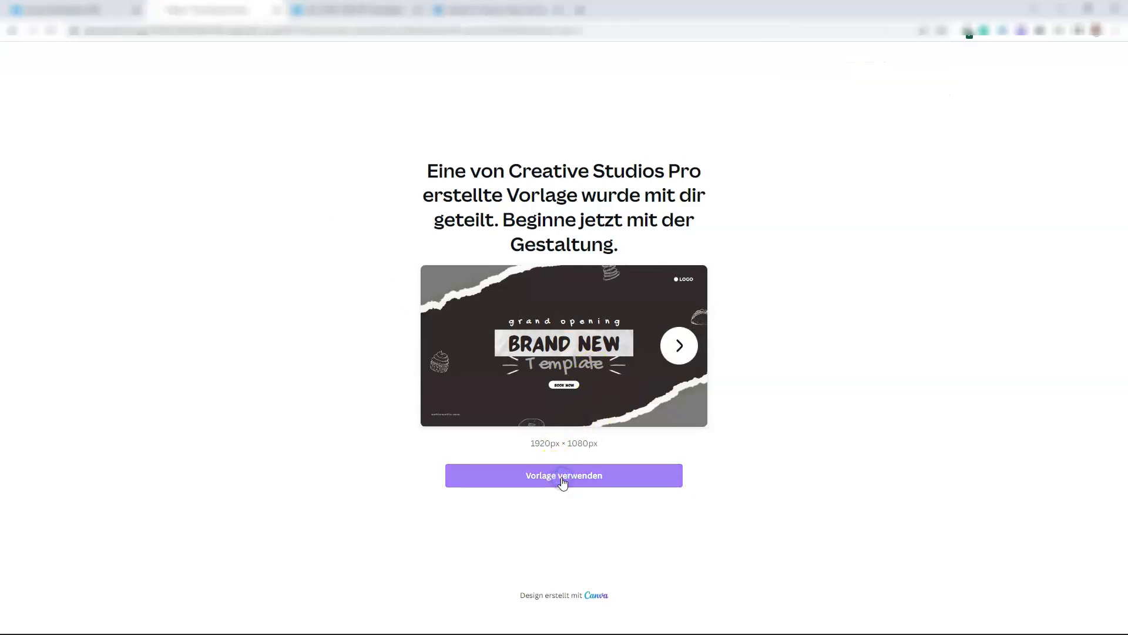
left_click(564, 475)
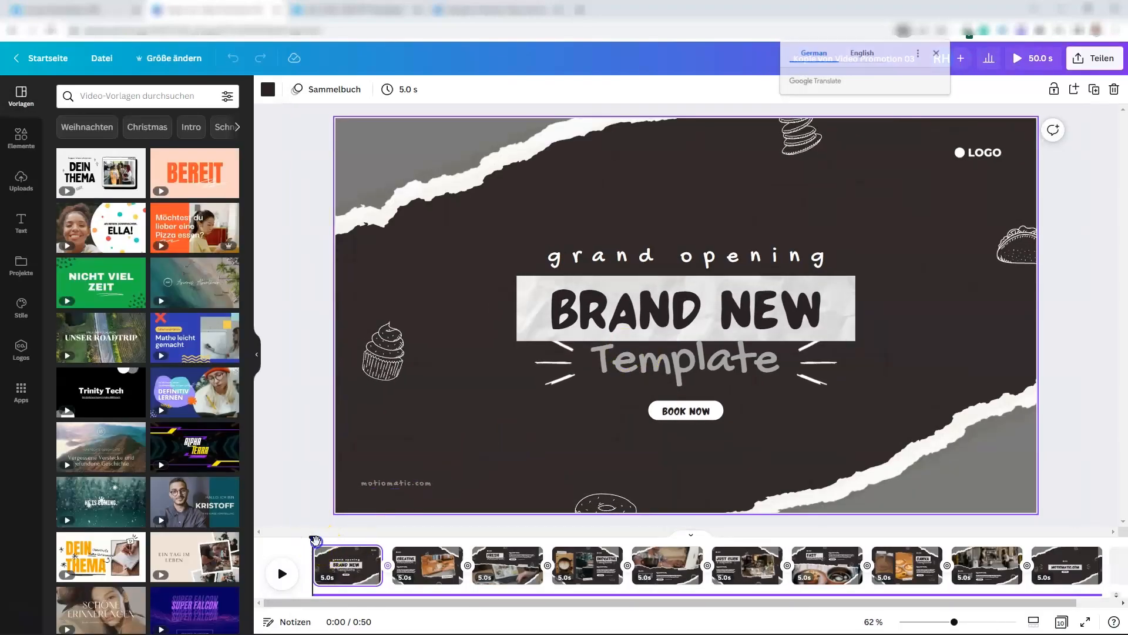
Go to slide 2 and select the café video inside the torn-paper frame.
left_click_drag(317, 547, 385, 547)
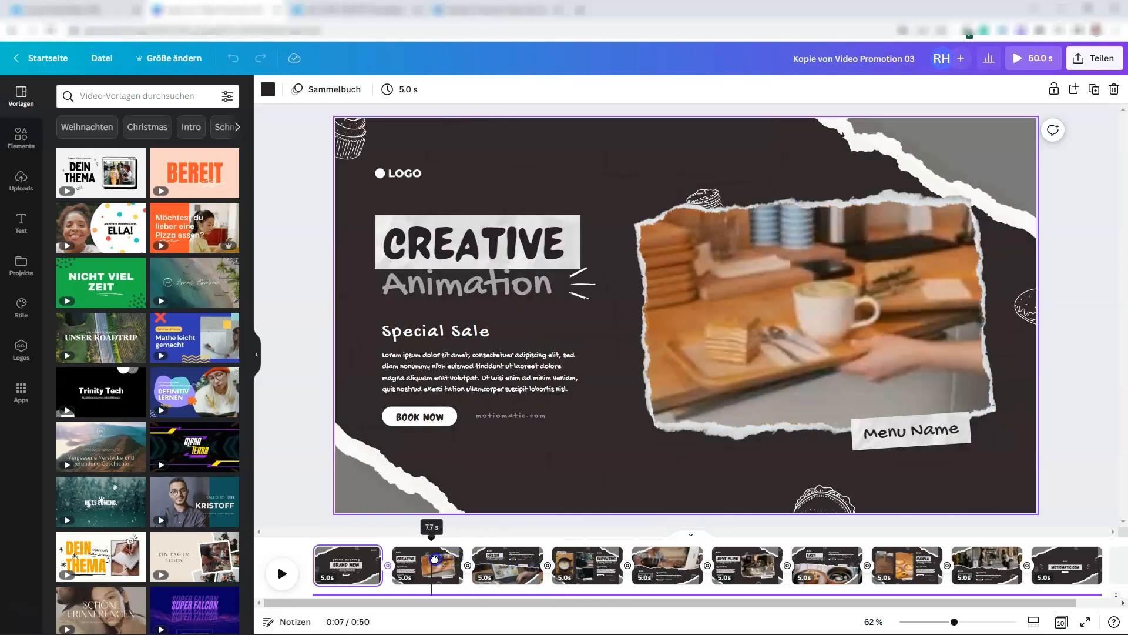
left_click(428, 566)
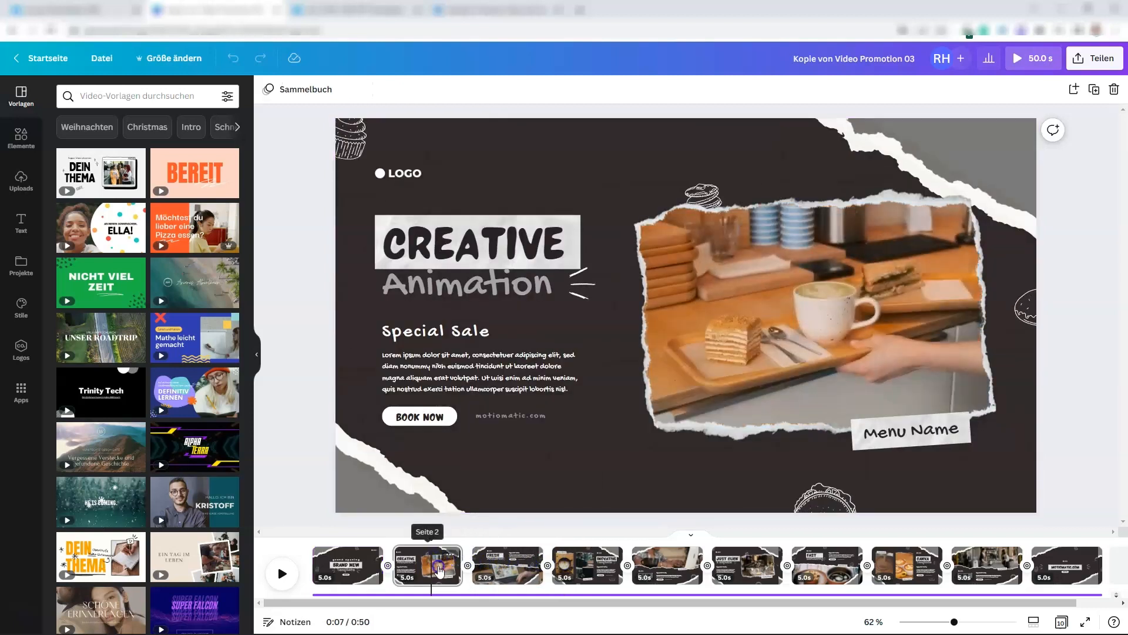
left_click(844, 324)
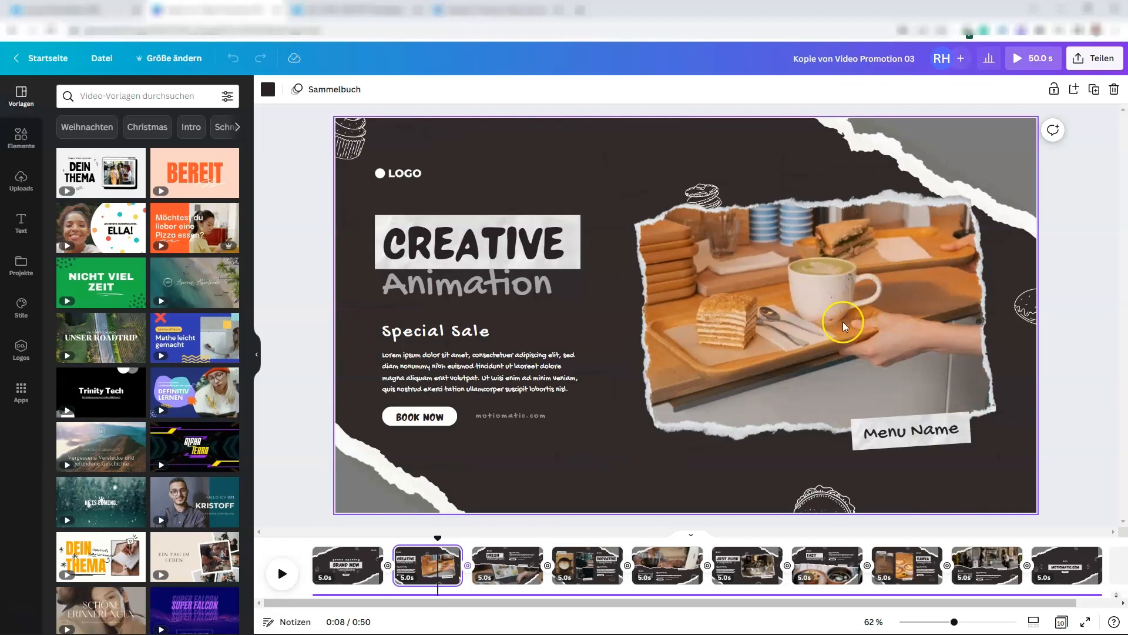
mouse_move(783, 334)
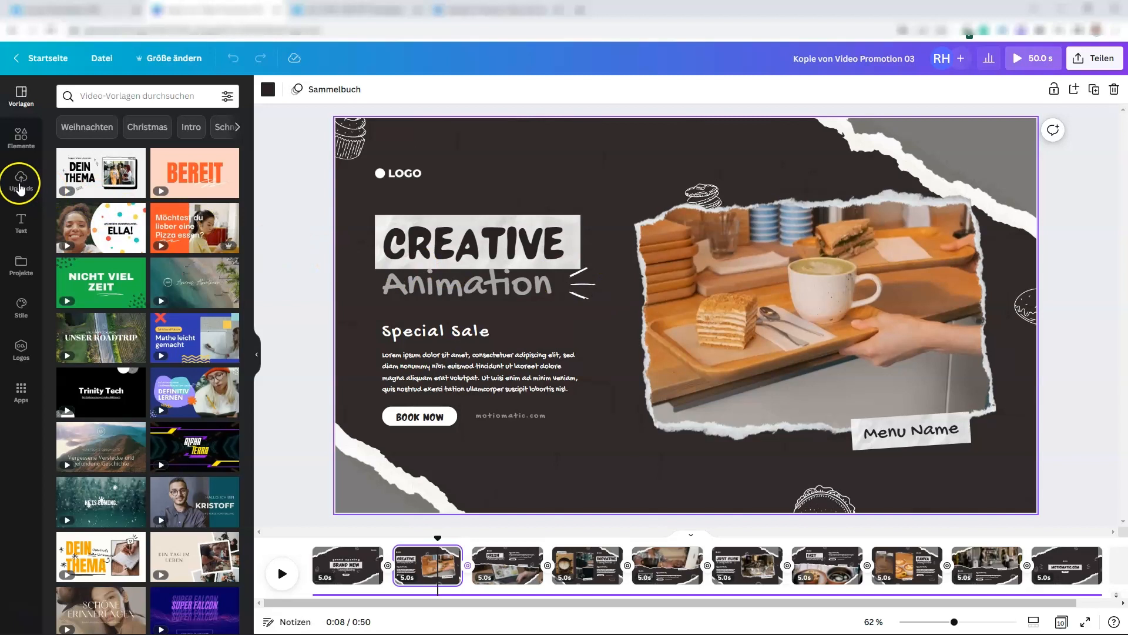
Browse Uploads, then the Elements library with its graphics, photos and videos.
left_click(21, 184)
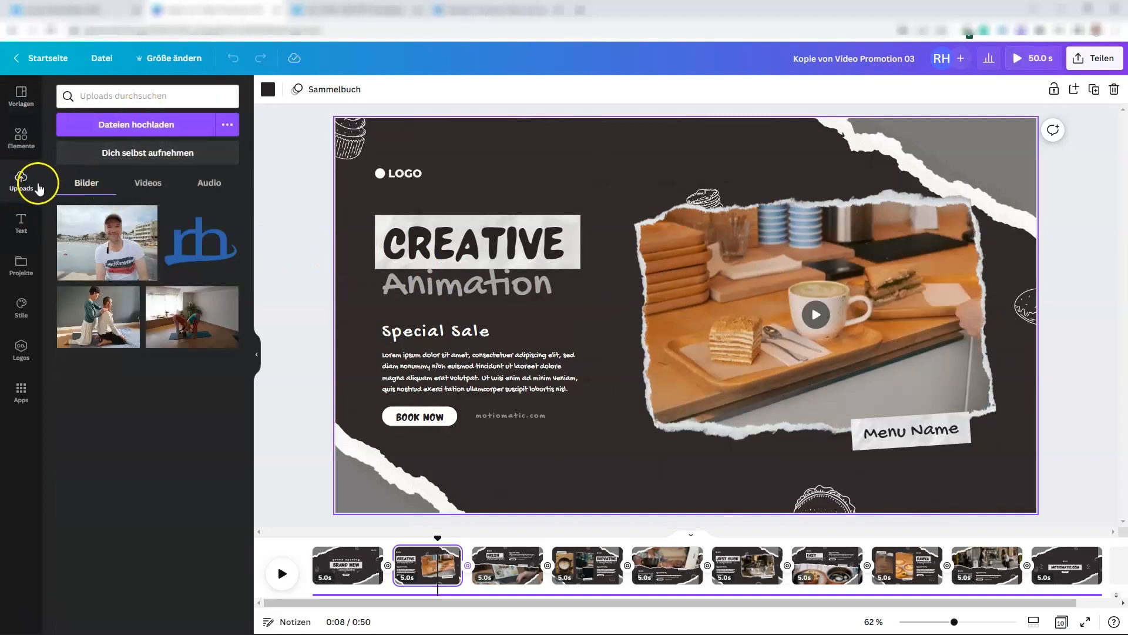
left_click(22, 138)
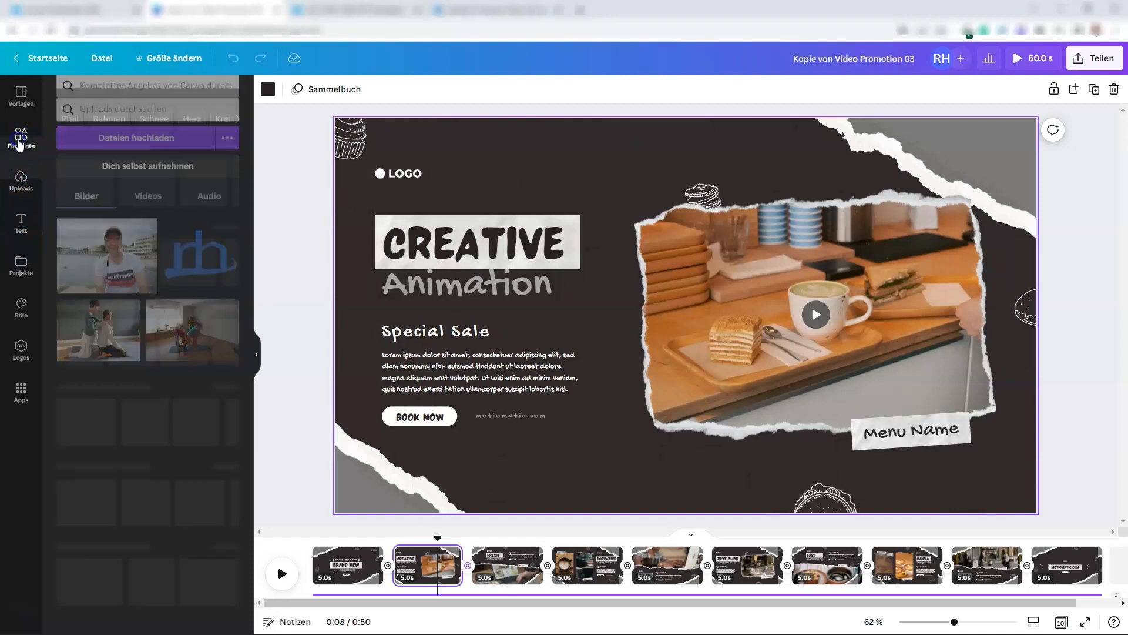
left_click(21, 139)
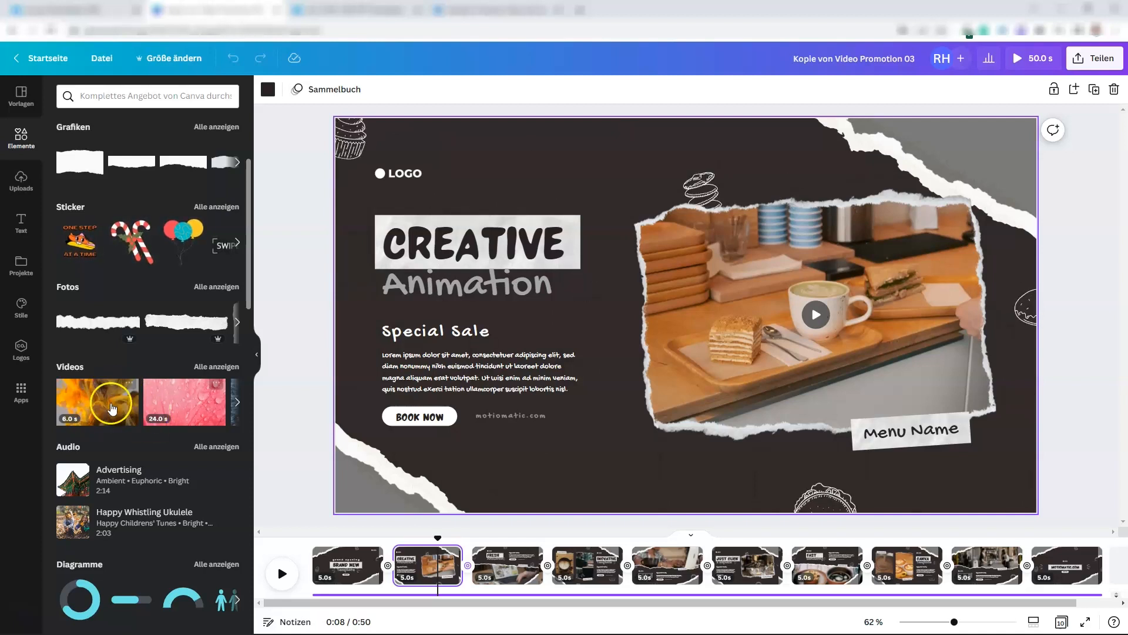
left_click(21, 180)
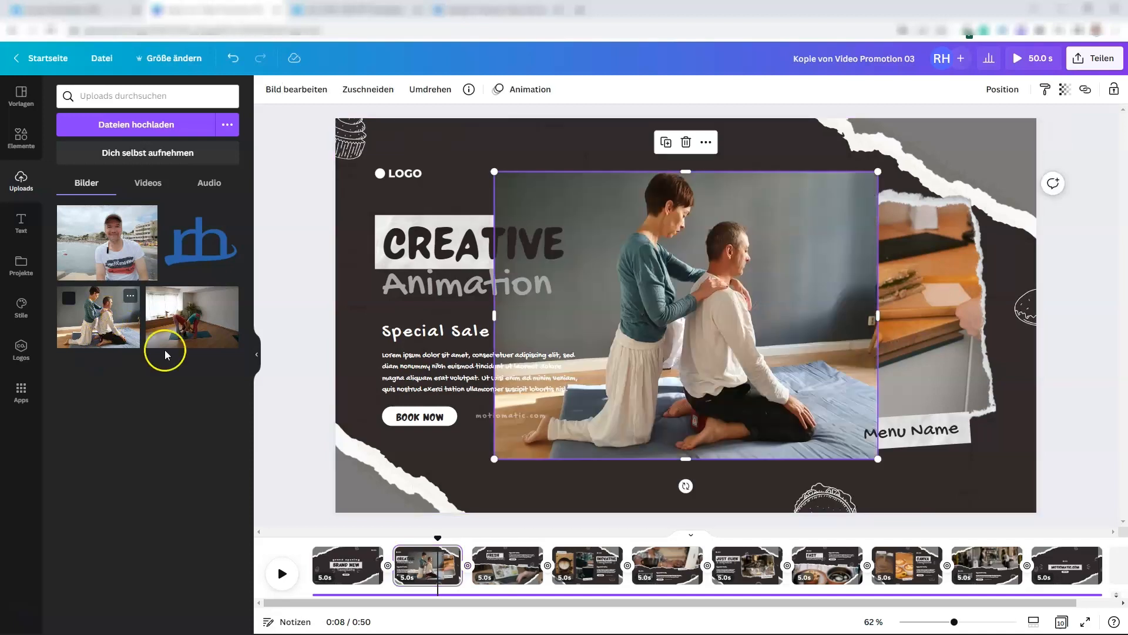
mouse_move(733, 328)
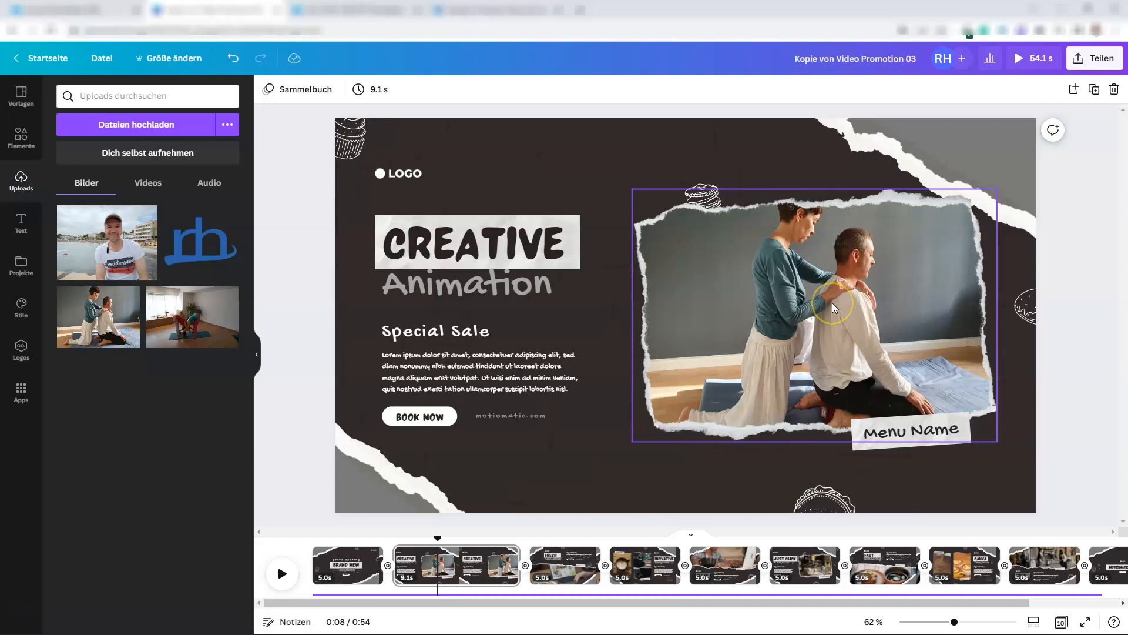
Shift and resize the massage video within the torn-paper frame, then confirm.
double_click(833, 307)
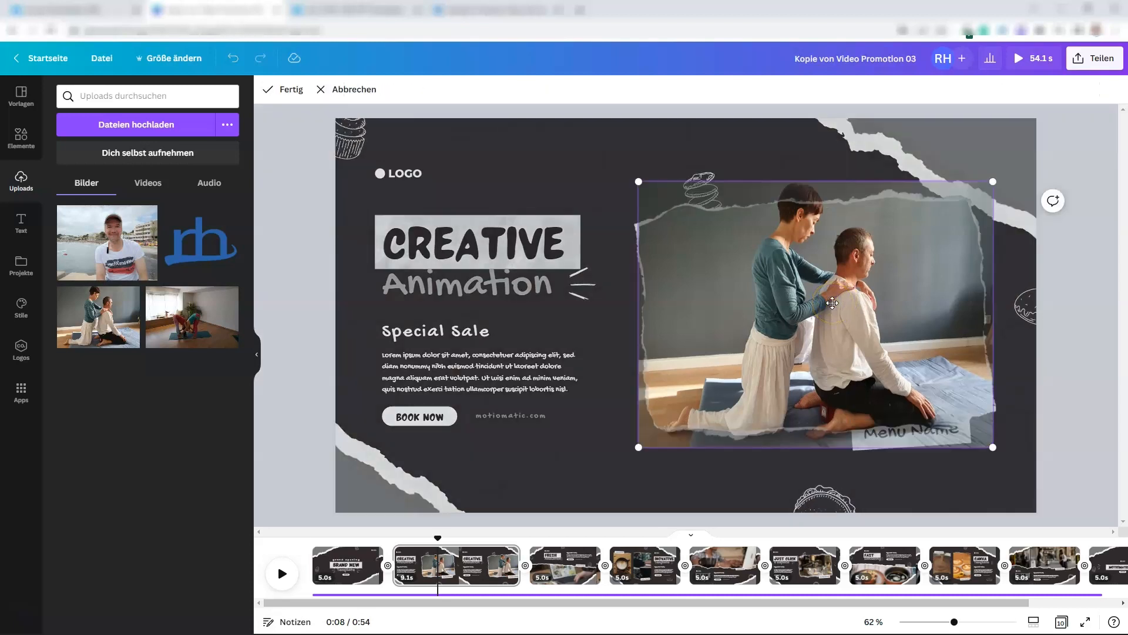
left_click_drag(994, 446, 1000, 452)
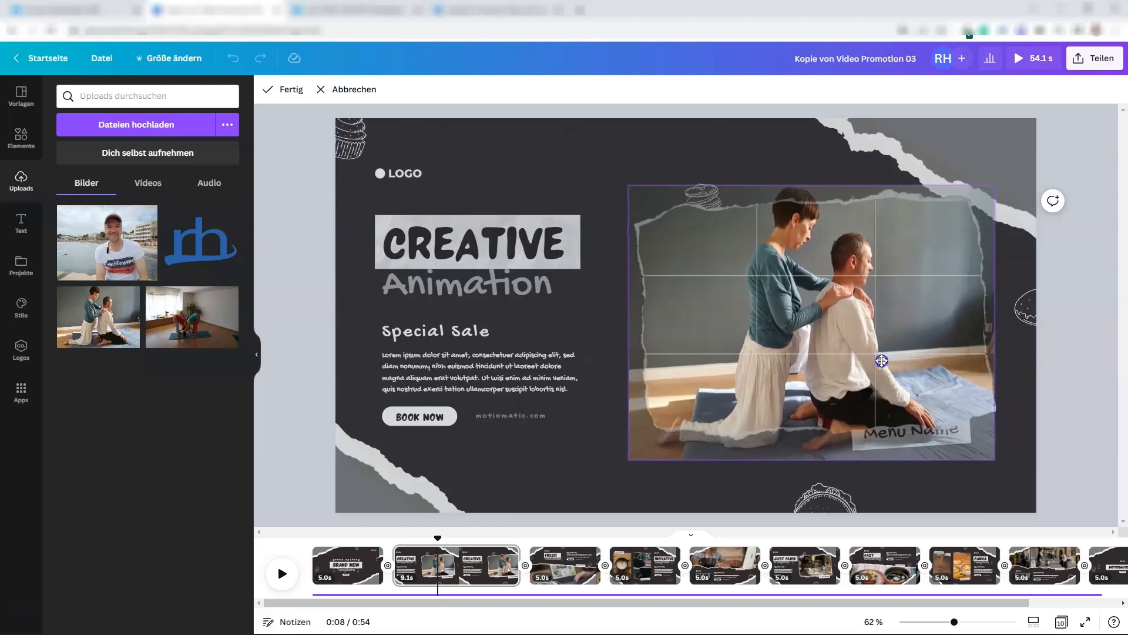
left_click_drag(882, 360, 894, 366)
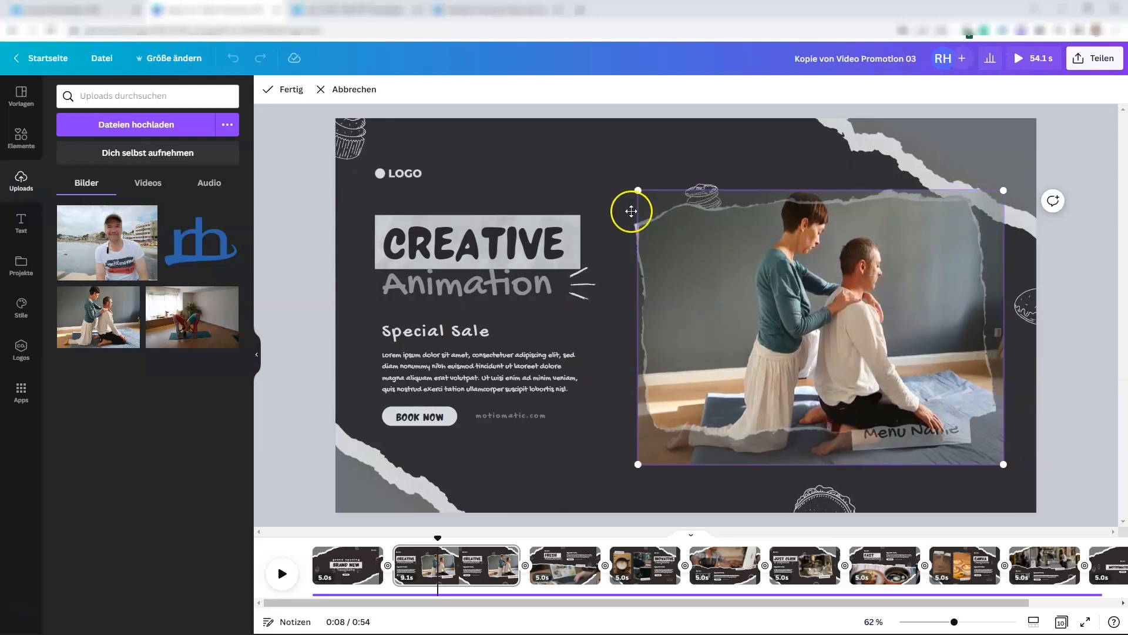
left_click(767, 285)
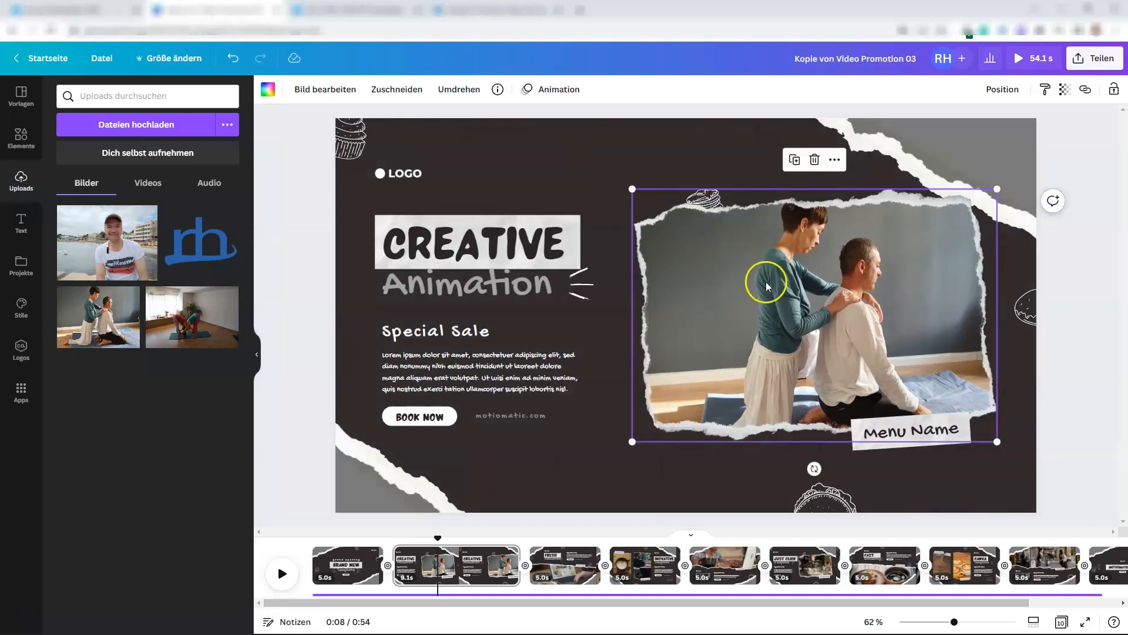